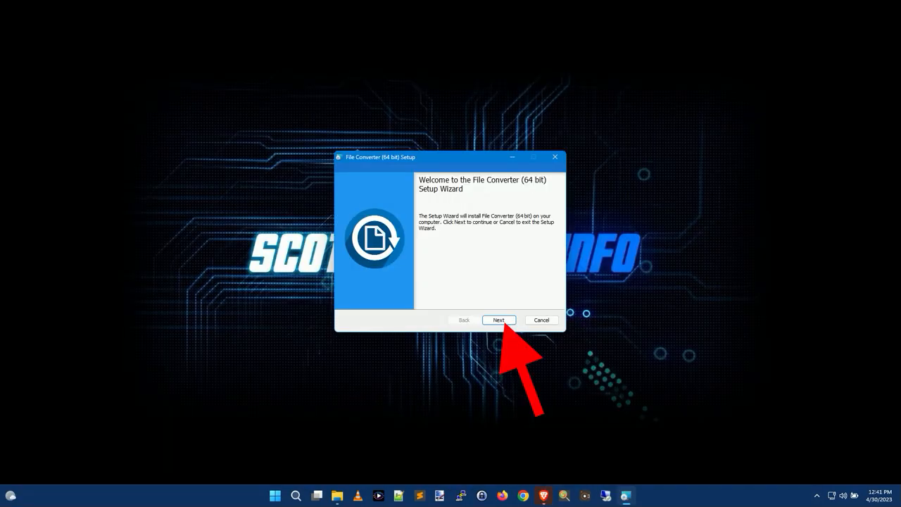
Accept the GNU GPL licence, keep the default Program Files folder and start the install
left_click(499, 320)
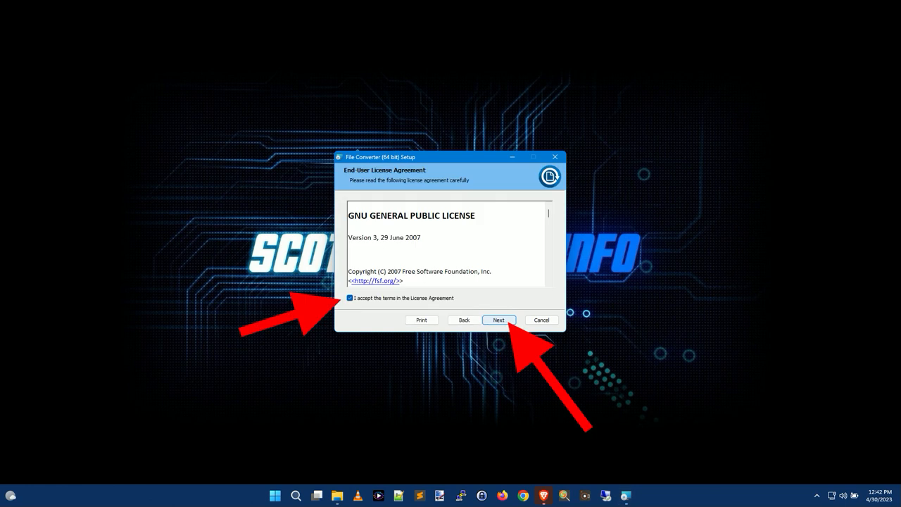
left_click(499, 319)
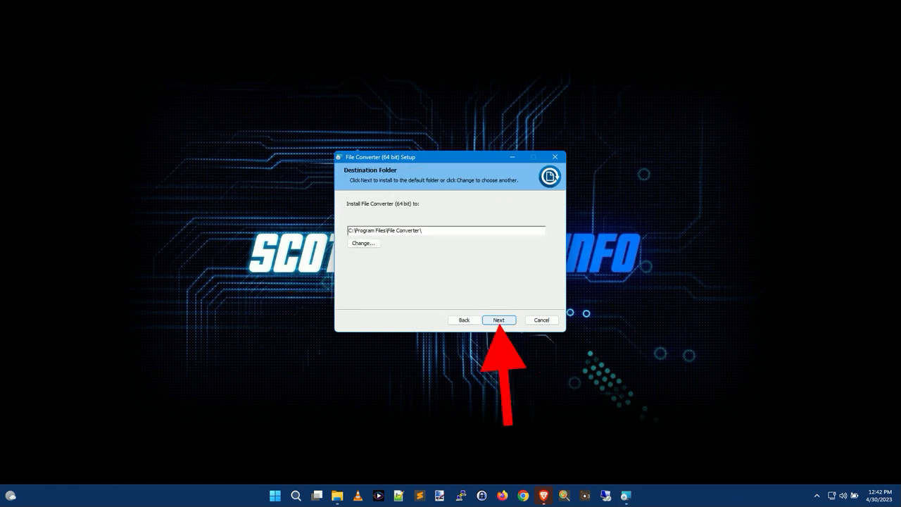
left_click(498, 320)
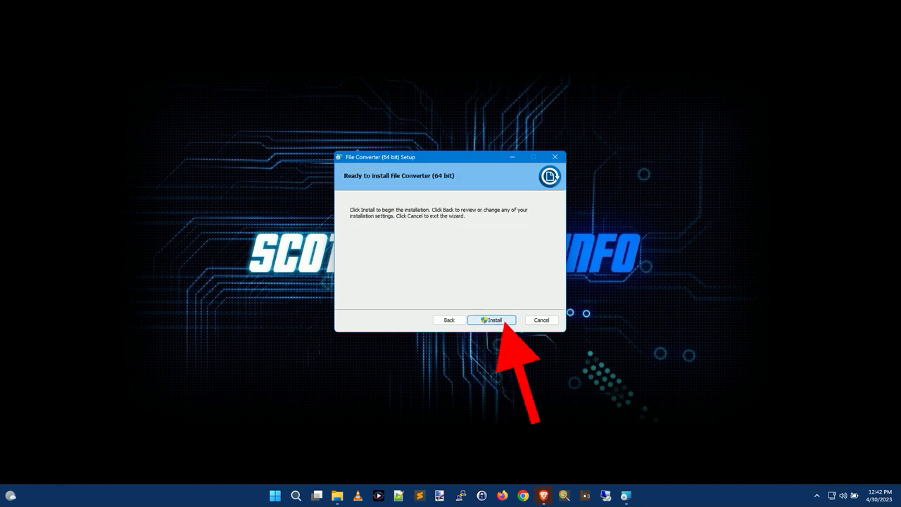
left_click(492, 319)
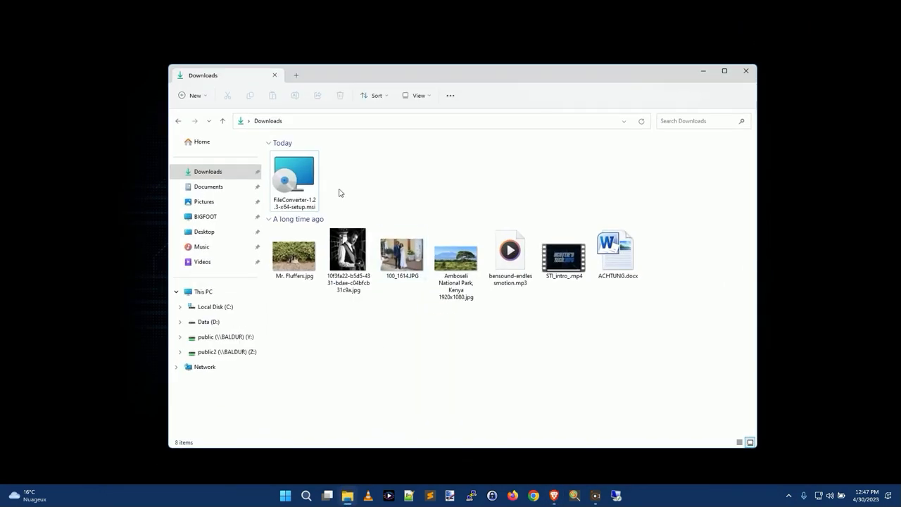
Delete the FileConverter .msi, then select the portrait photo together with 100_1614.JPG
left_click(293, 176)
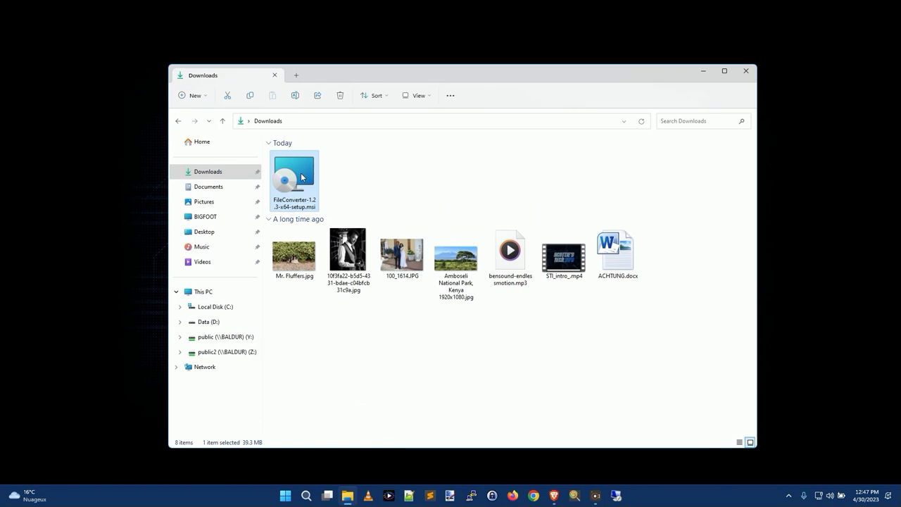
left_click(341, 96)
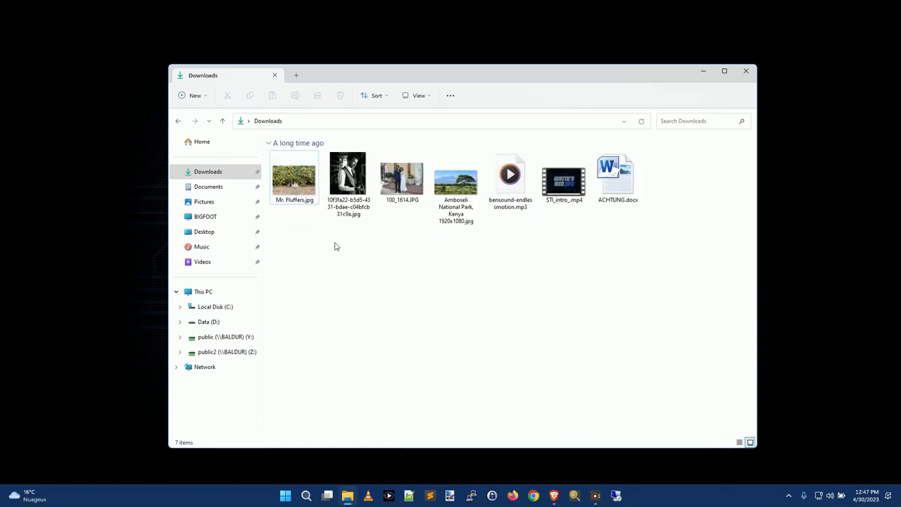
mouse_move(510, 315)
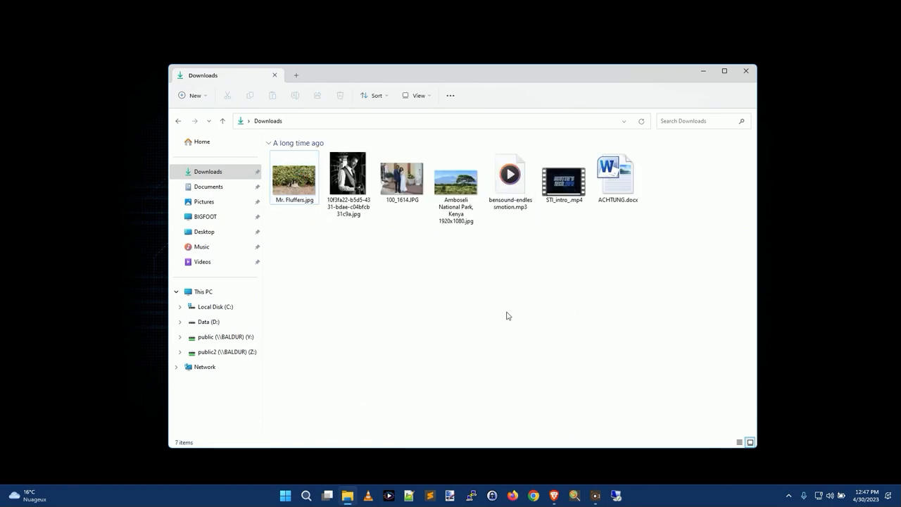
left_click(347, 176)
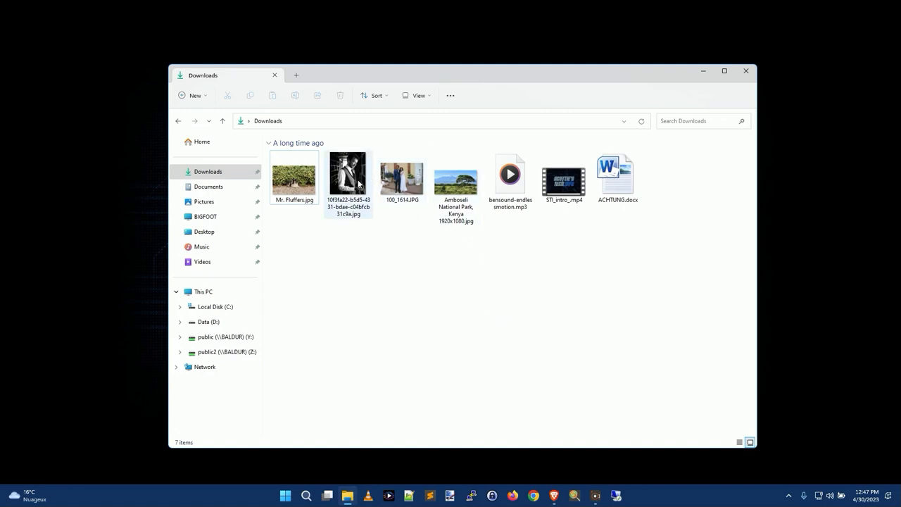
left_click(412, 234)
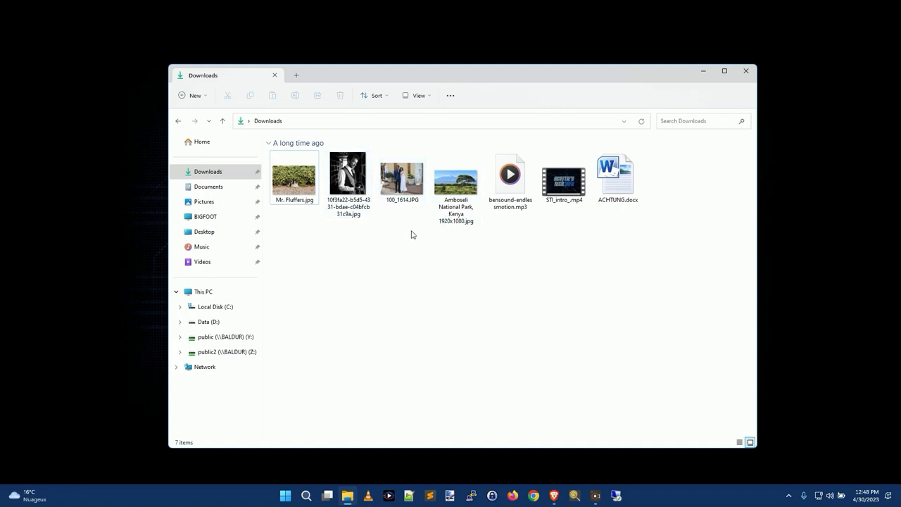
mouse_move(394, 224)
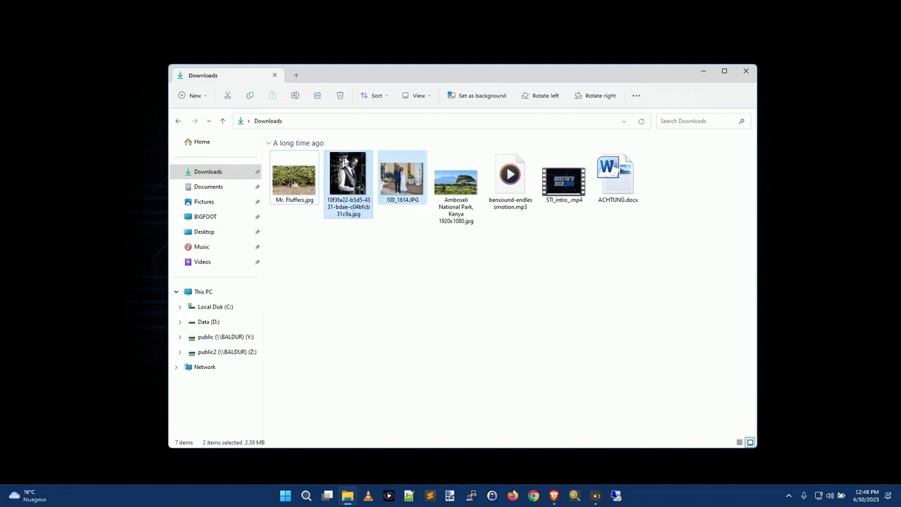
Bring up the context menu for the two selected photos
right_click(348, 176)
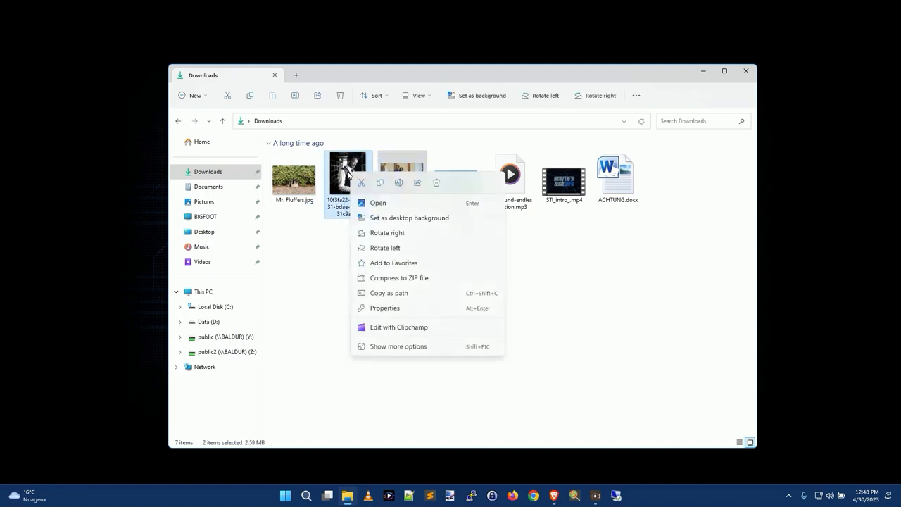
mouse_move(349, 172)
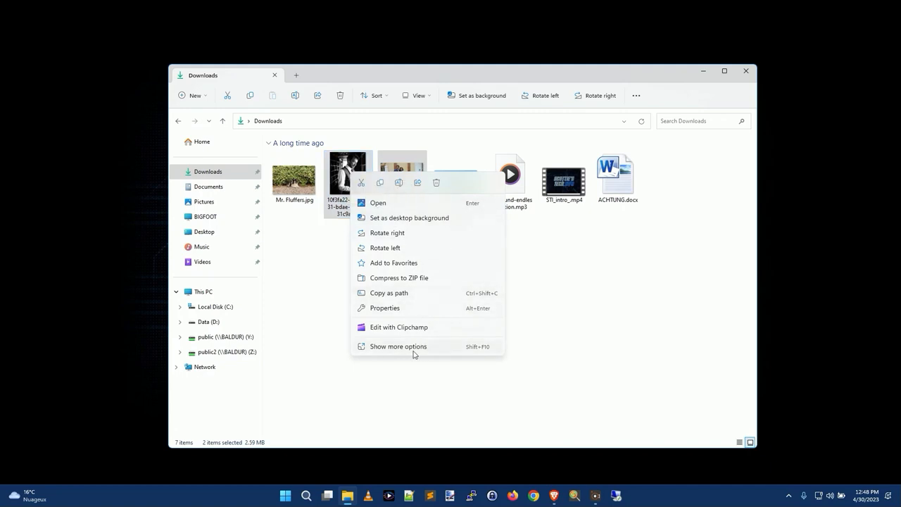
mouse_move(397, 351)
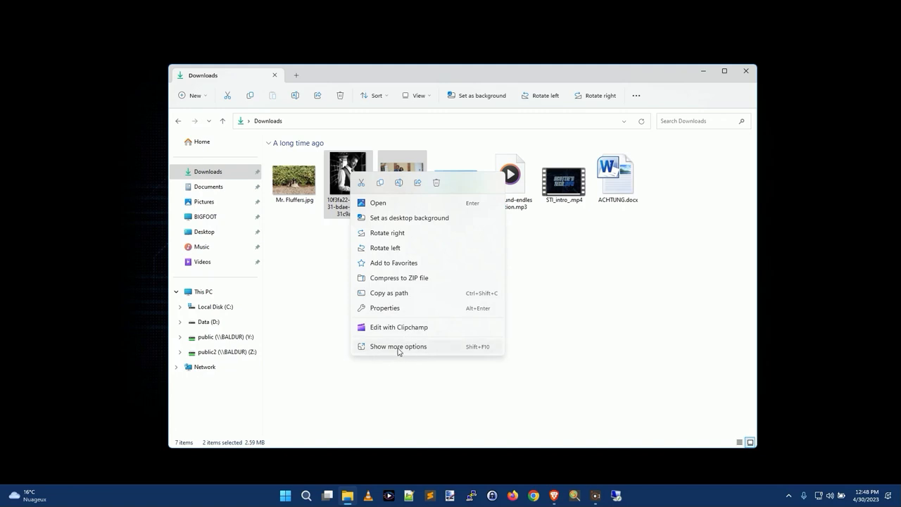
mouse_move(414, 273)
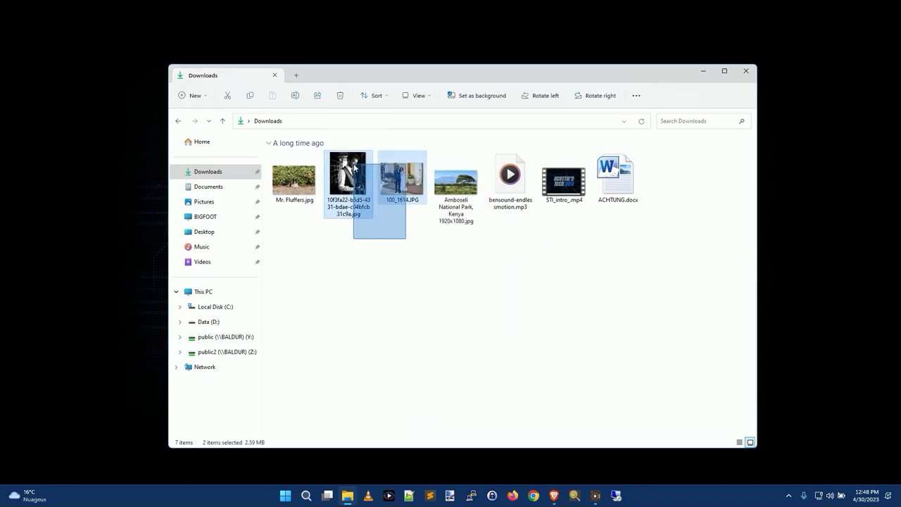
right_click(350, 176)
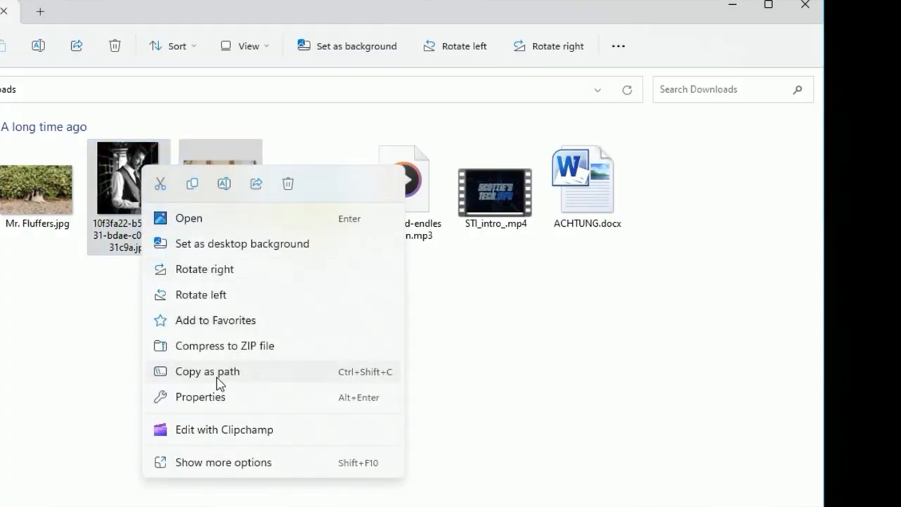
Convert both photos to WebP via File Converter's To Webp action
left_click(223, 462)
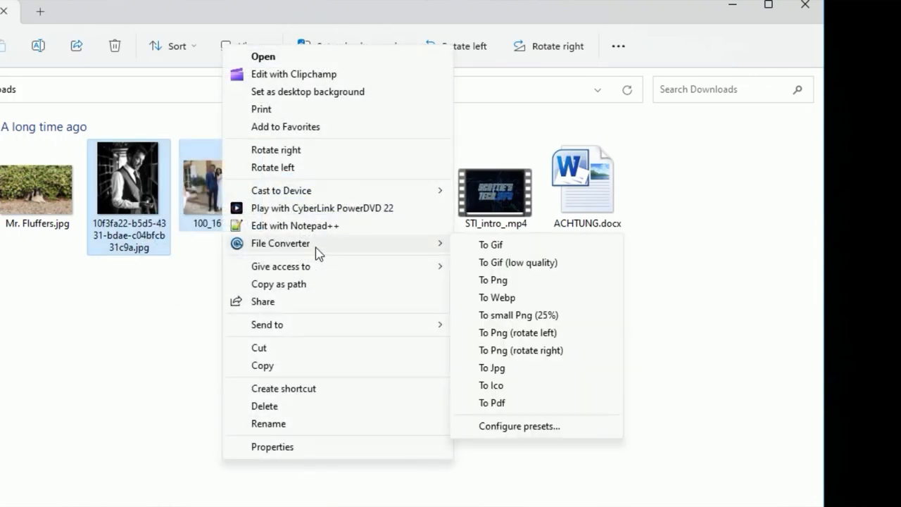
mouse_move(412, 256)
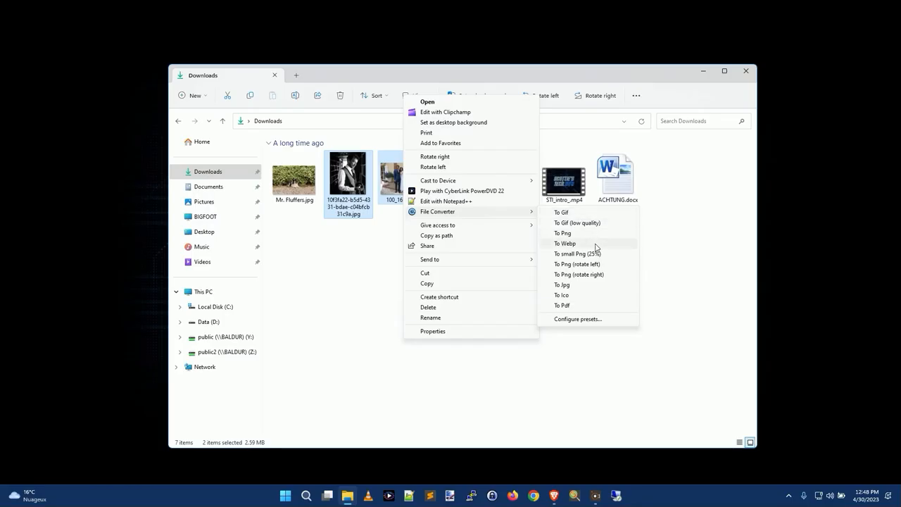
mouse_move(590, 296)
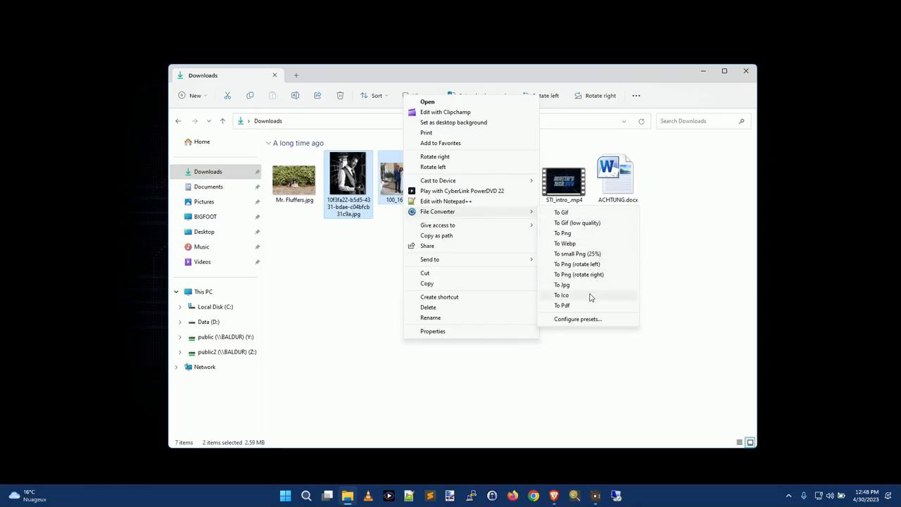
mouse_move(583, 307)
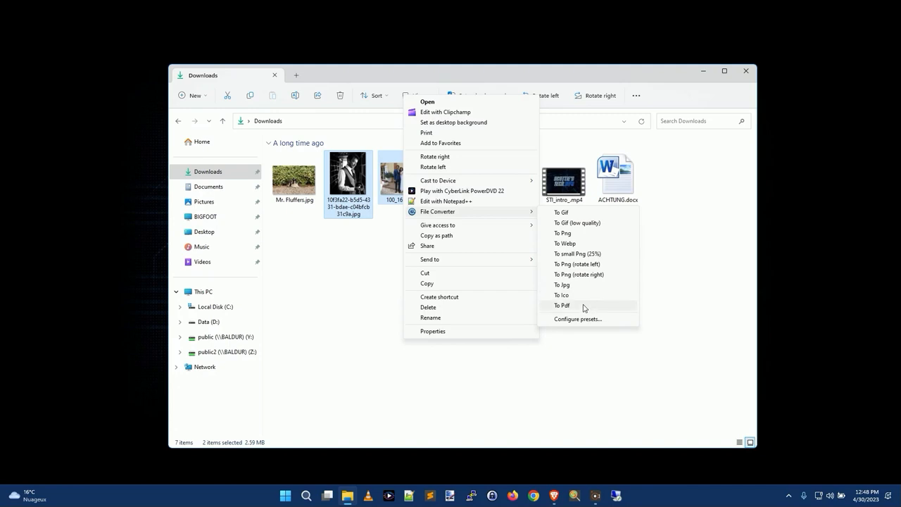
mouse_move(575, 234)
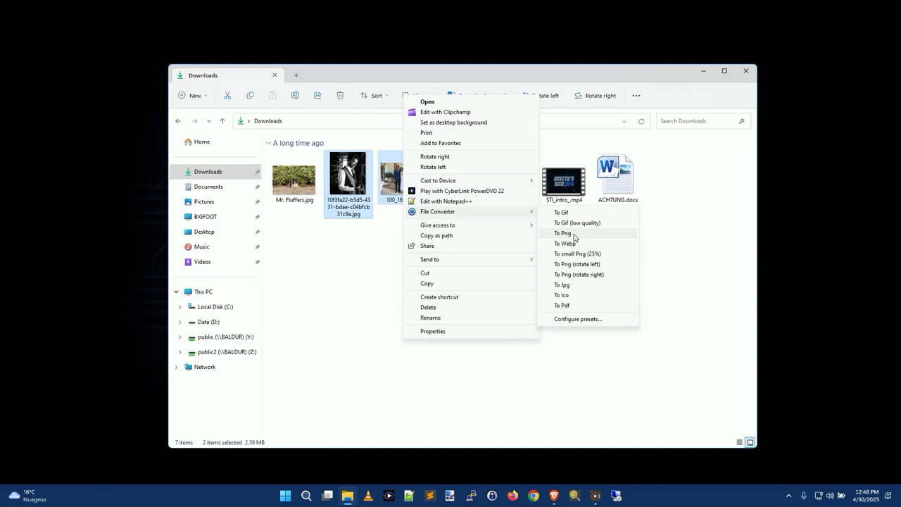
left_click(565, 242)
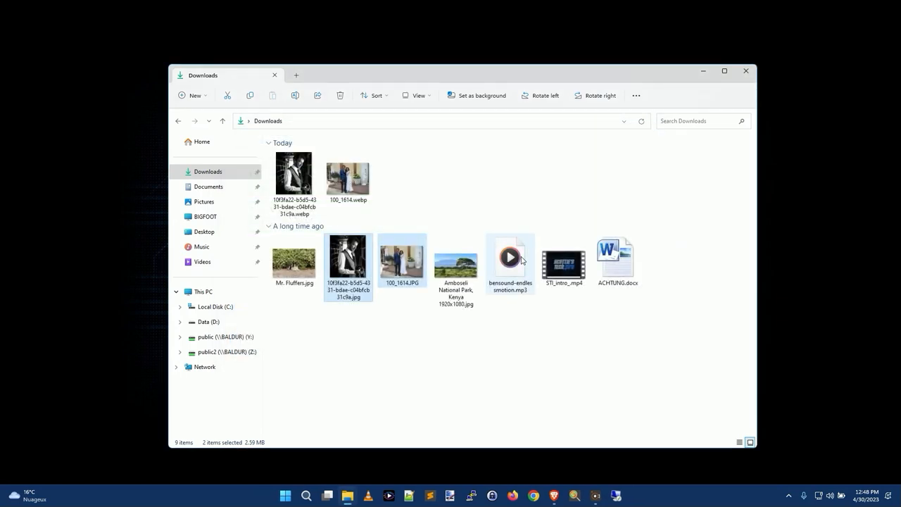
left_click(348, 176)
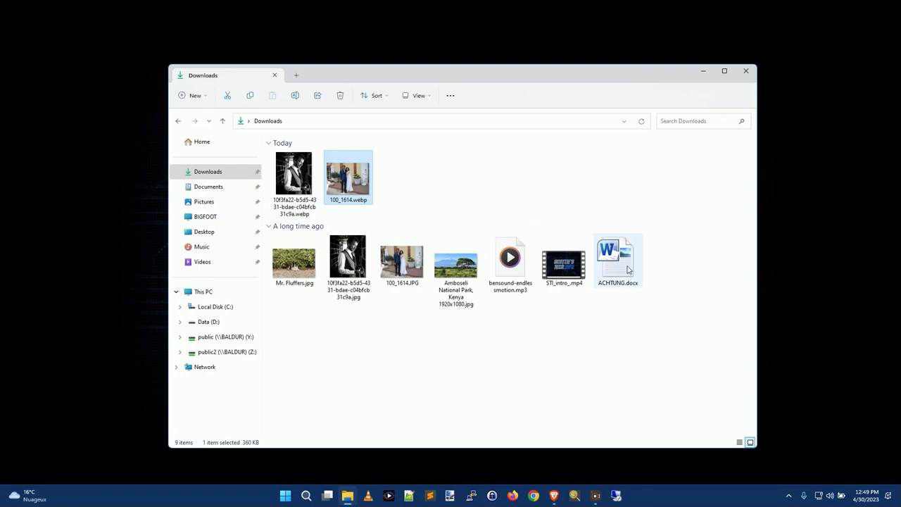
mouse_move(619, 265)
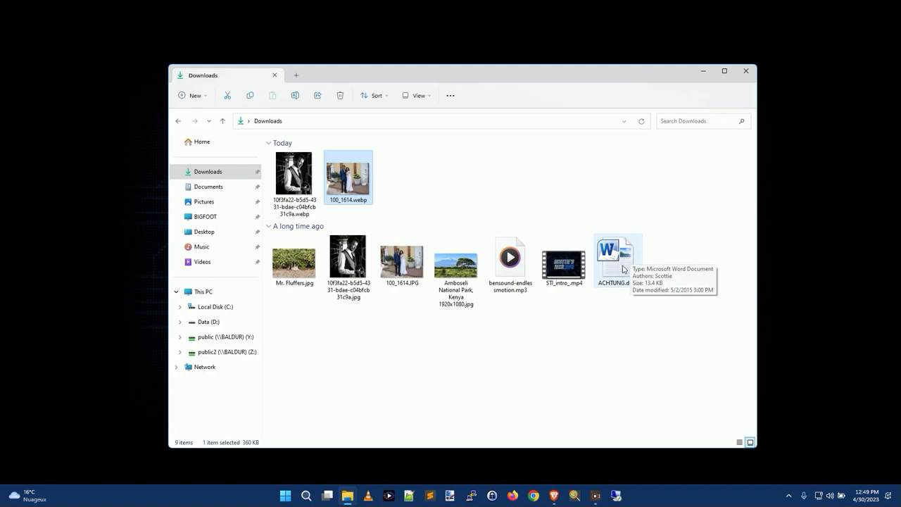
Convert ACHTUNG.docx to ACHTUNG.pdf with File Converter's To Pdf action
right_click(617, 260)
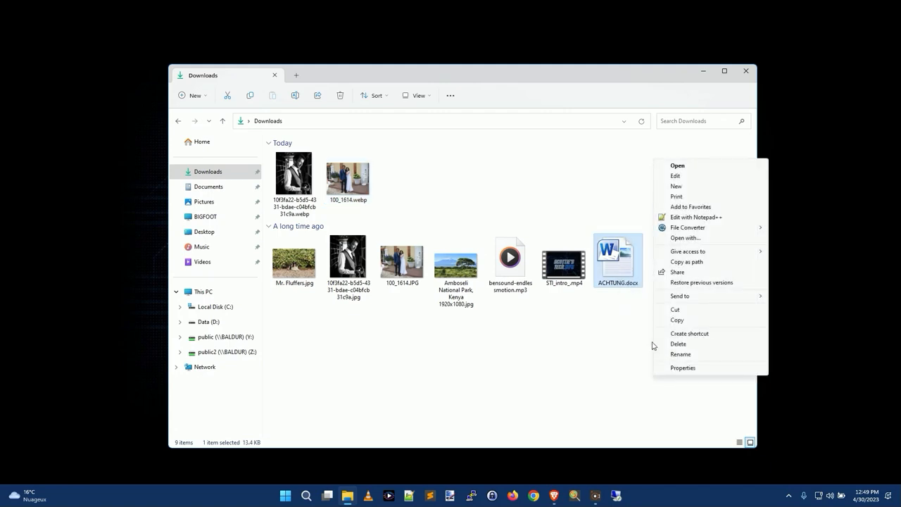
mouse_move(688, 228)
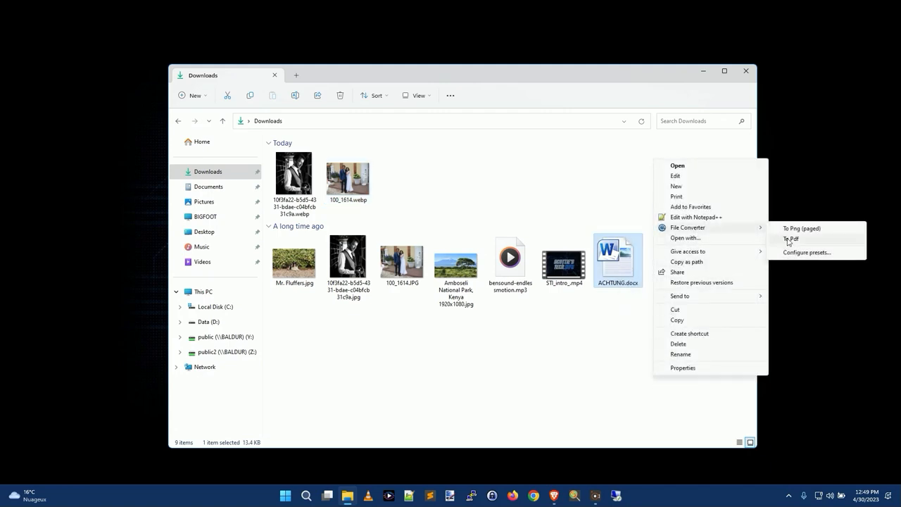
left_click(791, 240)
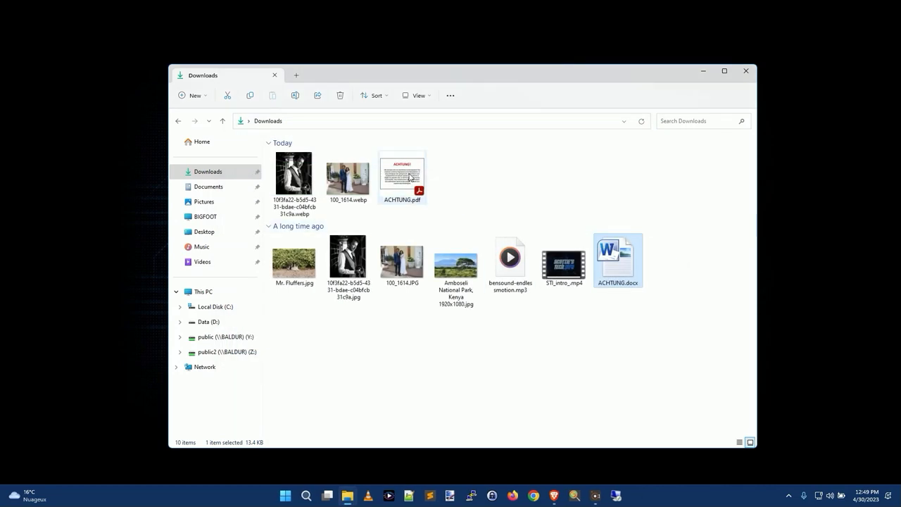
double_click(401, 178)
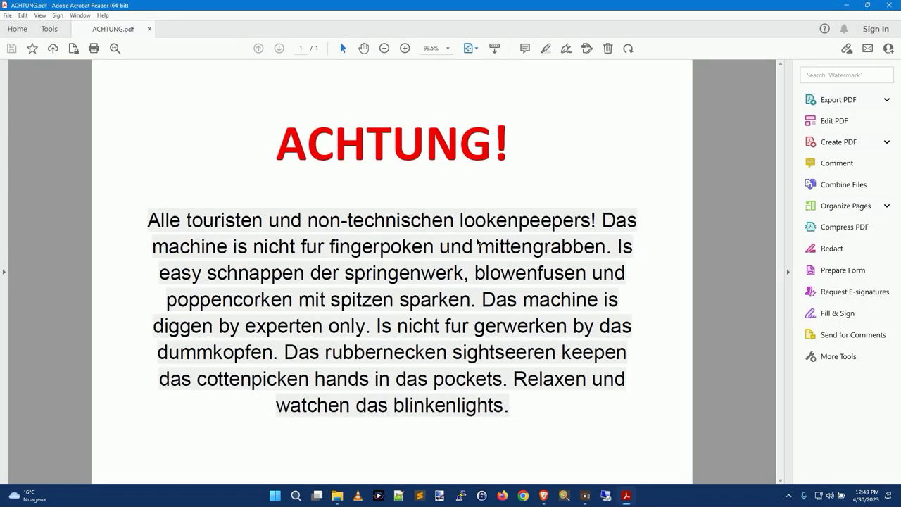
mouse_move(893, 6)
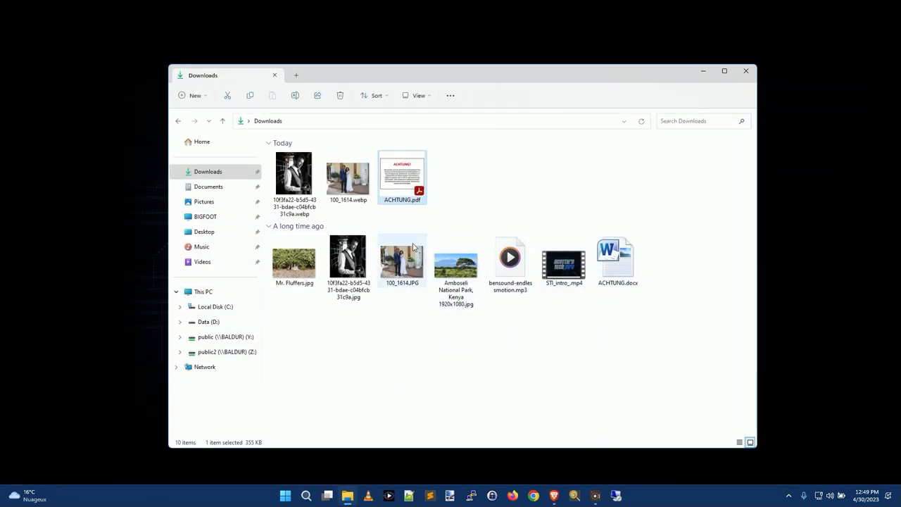
left_click(293, 260)
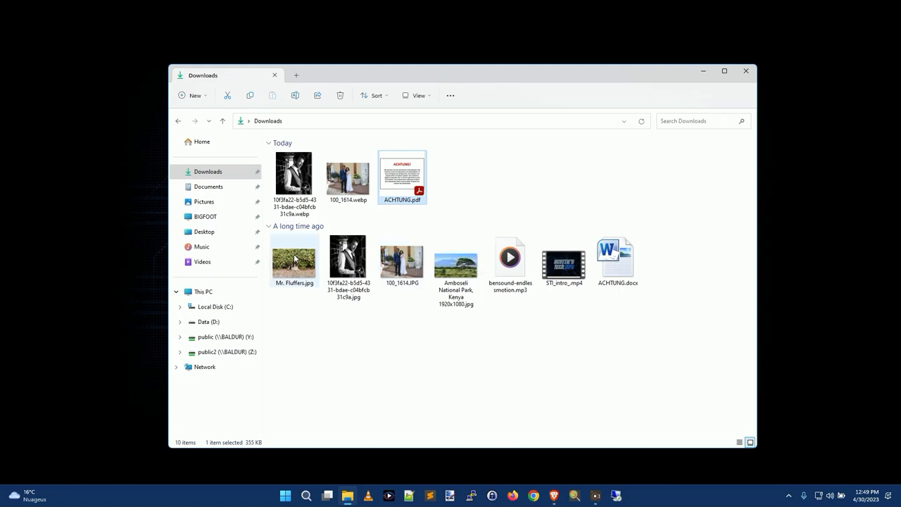
right_click(293, 256)
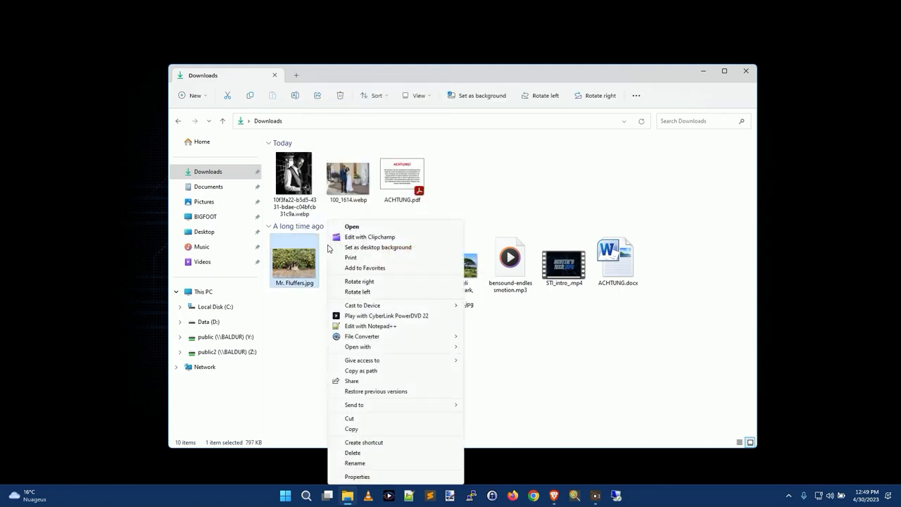
left_click(362, 337)
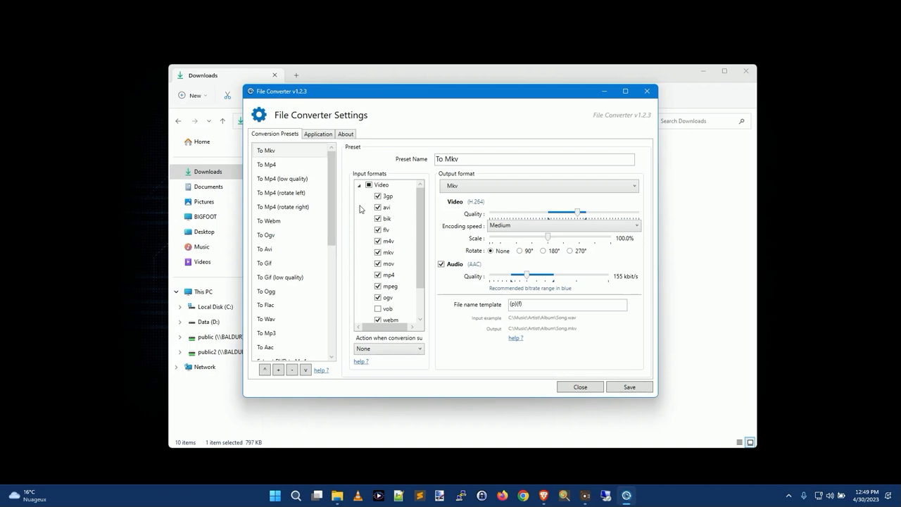
mouse_move(589, 118)
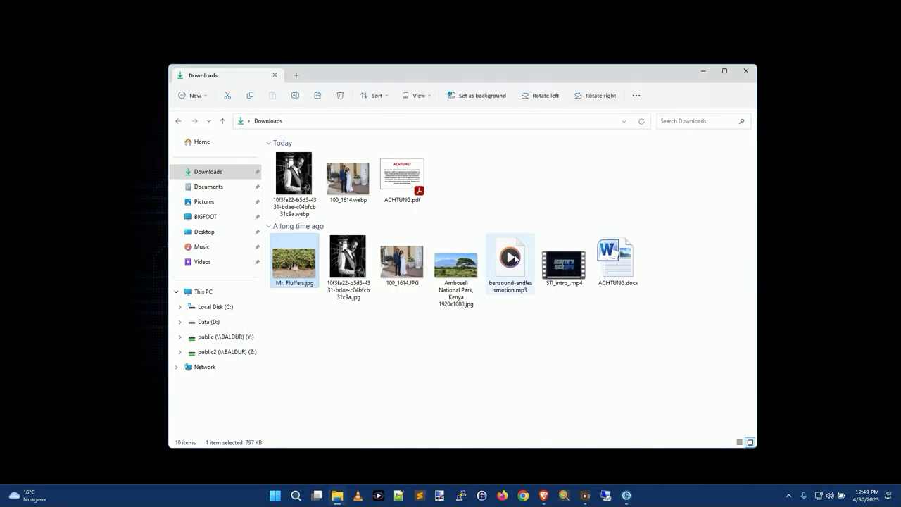
Convert the STI_intro_ video to STI_intro_.mp3 and select the new audio file
left_click(563, 261)
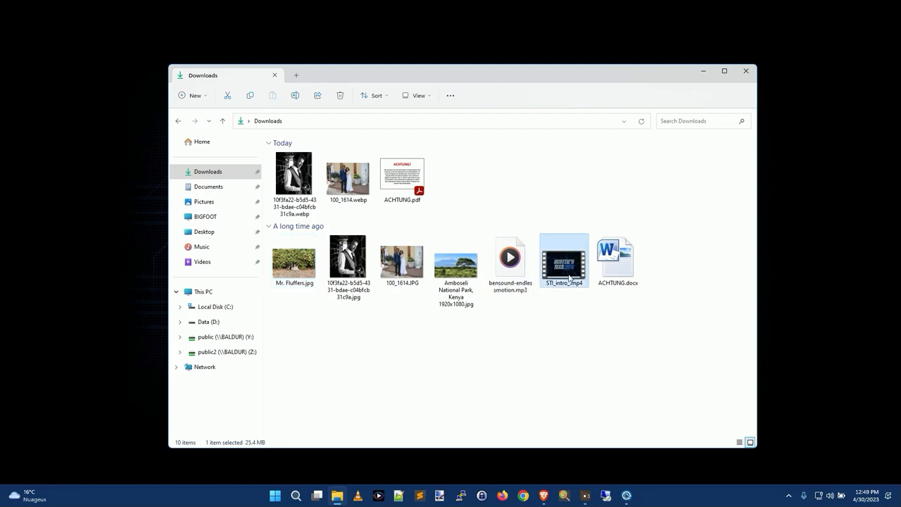
right_click(563, 260)
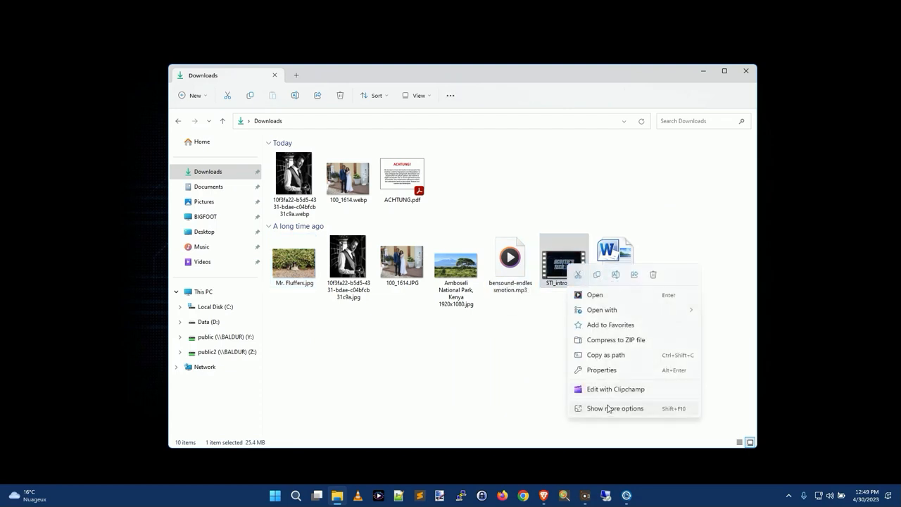
left_click(614, 408)
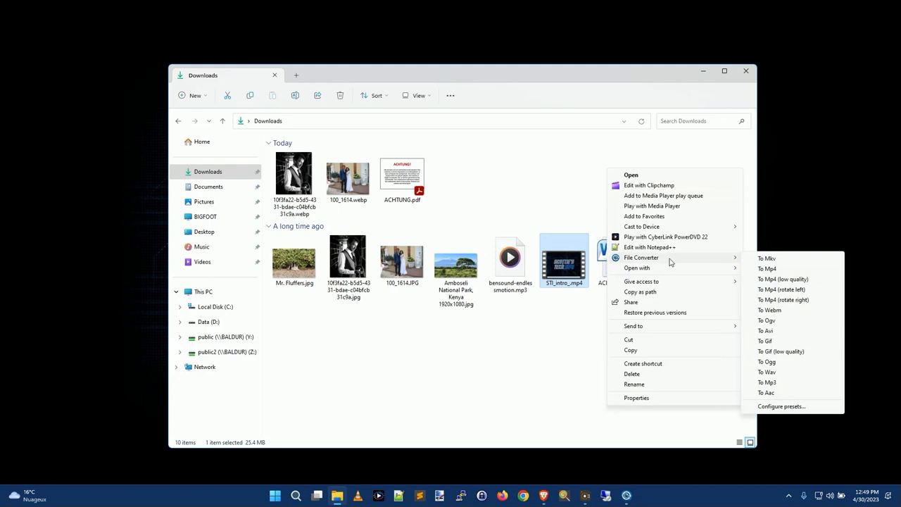
mouse_move(786, 346)
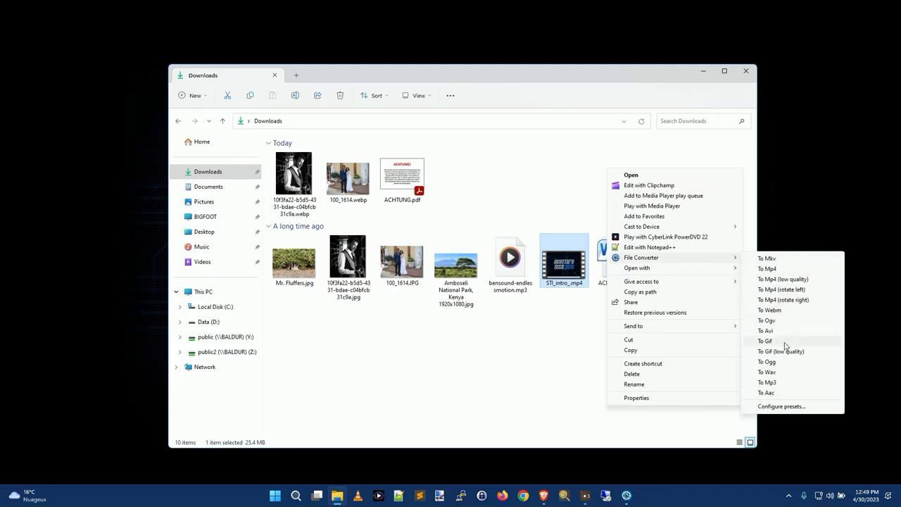
left_click(766, 382)
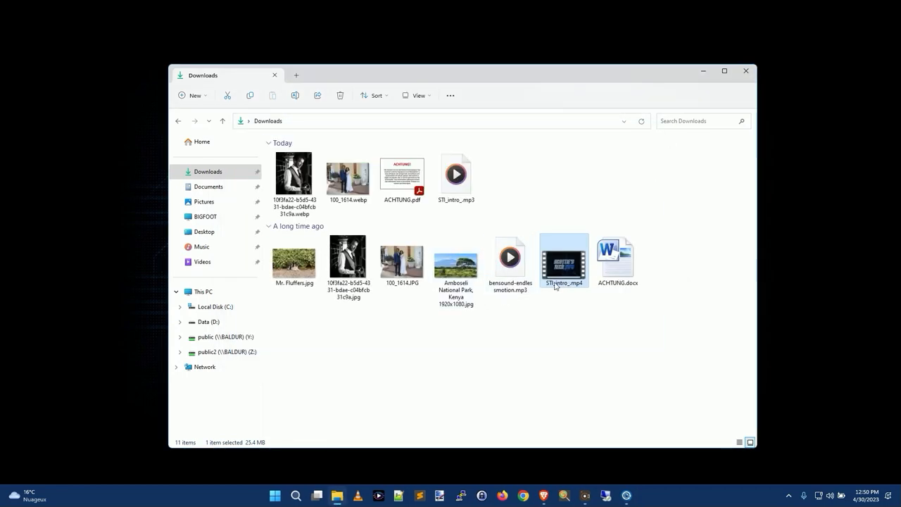
left_click(457, 172)
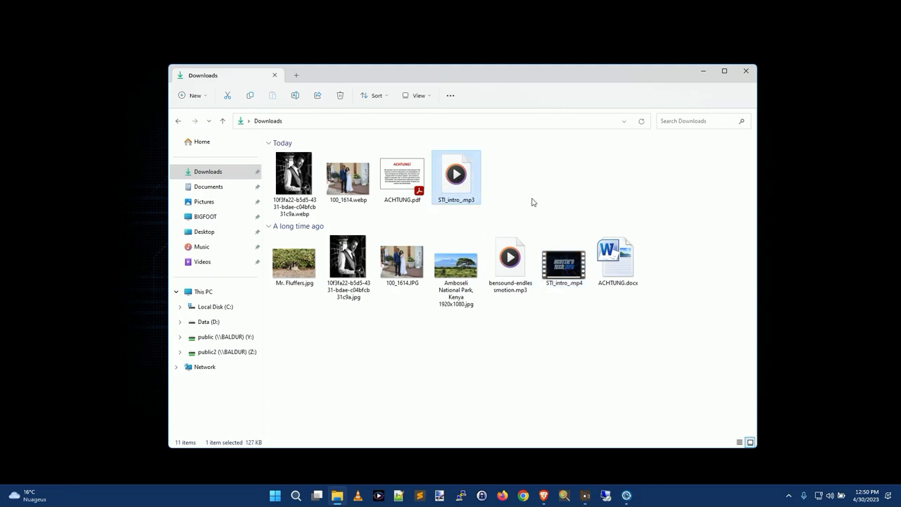
mouse_move(502, 202)
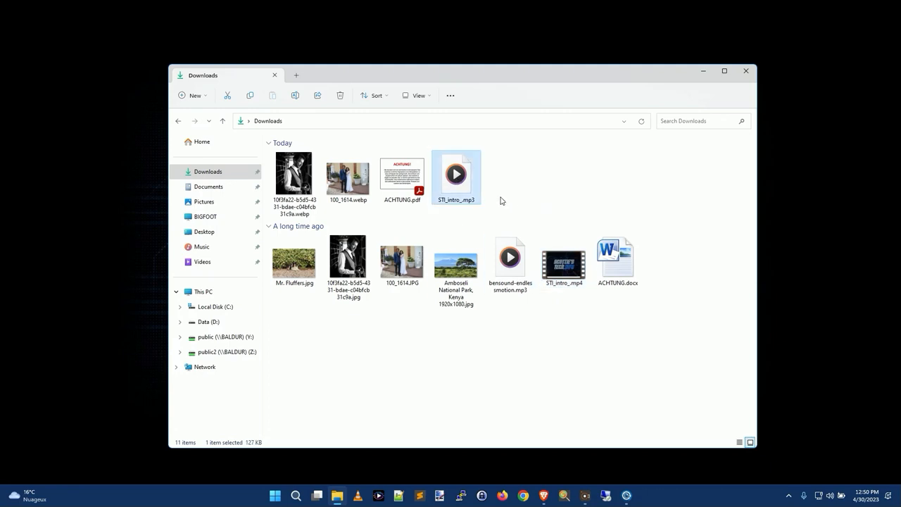
mouse_move(614, 423)
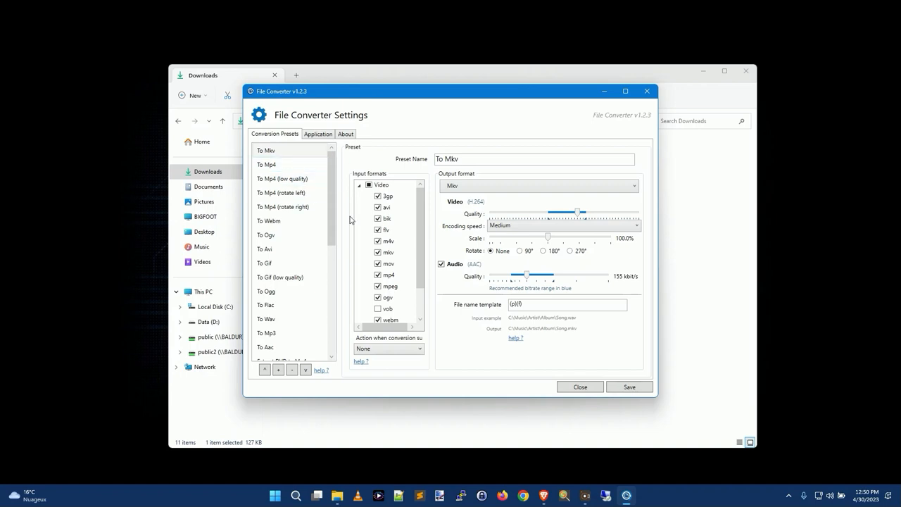
mouse_move(352, 200)
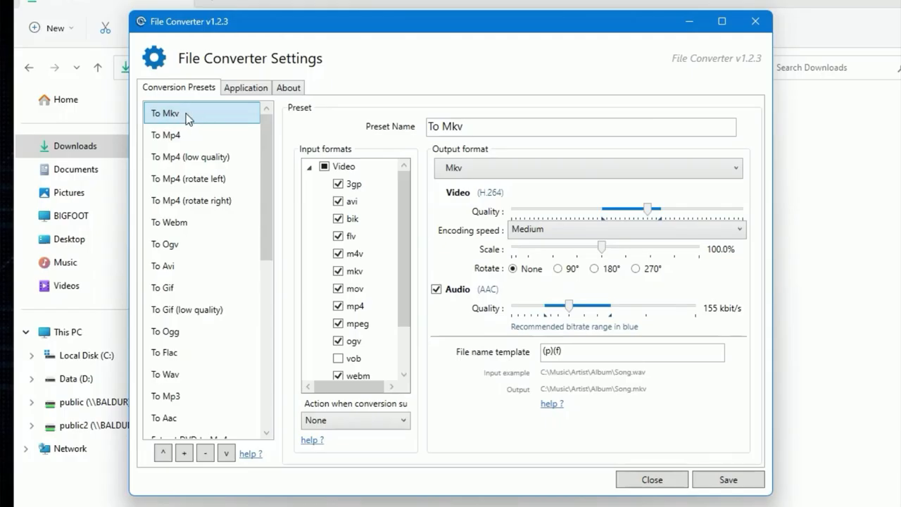
mouse_move(352, 172)
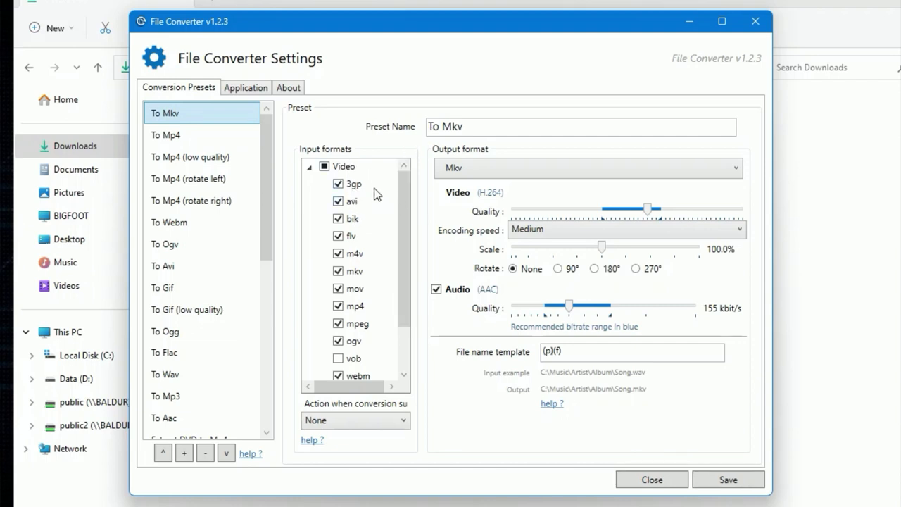
mouse_move(371, 227)
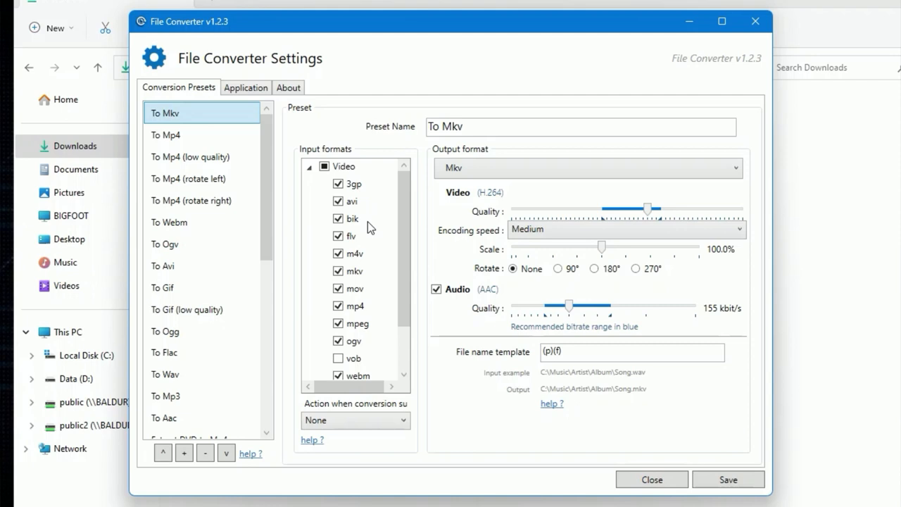
Scroll through the To Mkv preset's Input formats list
scroll("down", 3)
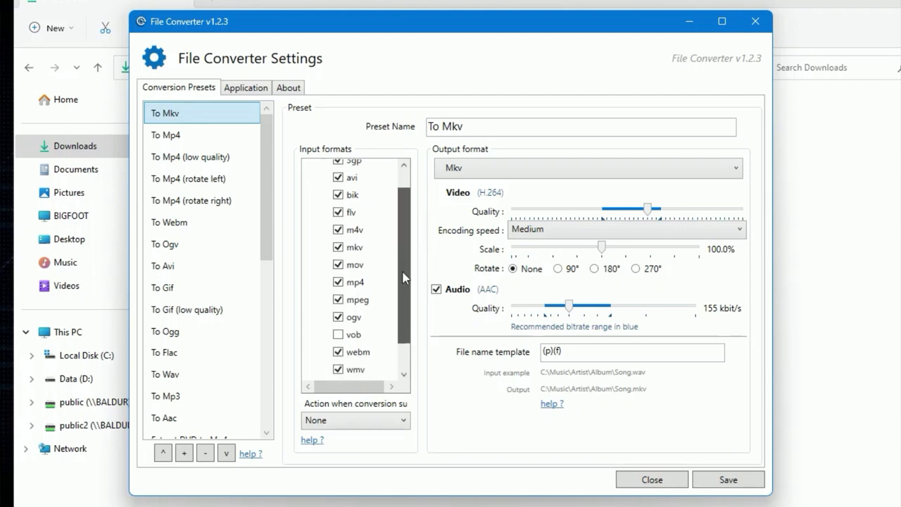
scroll("down", 3)
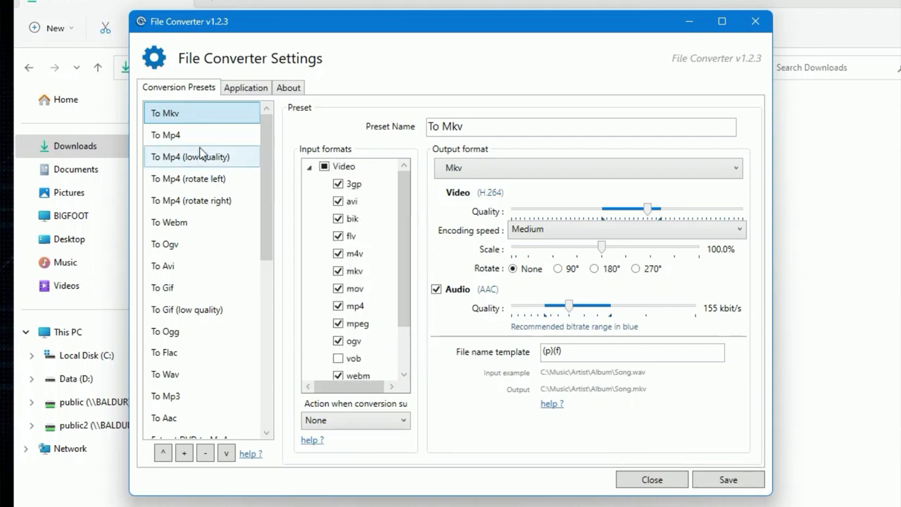
Show the To Mp4 preset with its video input formats and Mp4 output options
left_click(166, 135)
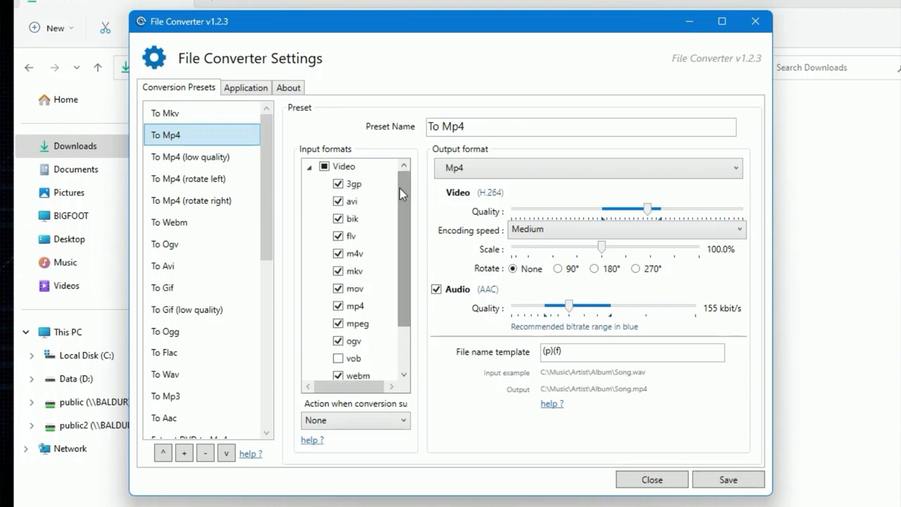
mouse_move(430, 259)
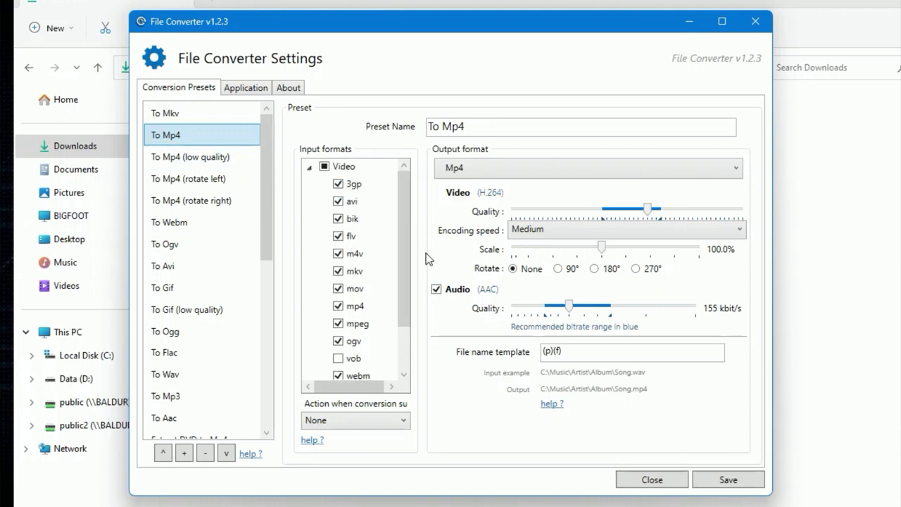
mouse_move(617, 200)
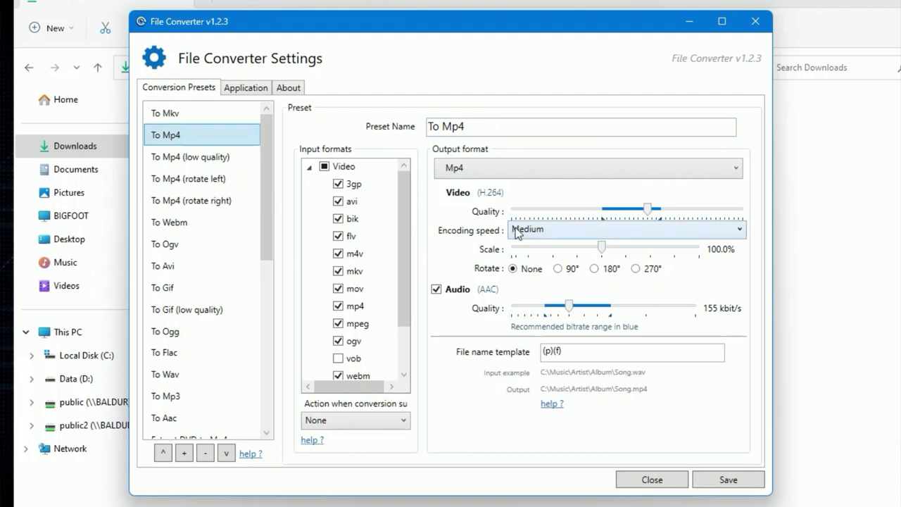
mouse_move(577, 234)
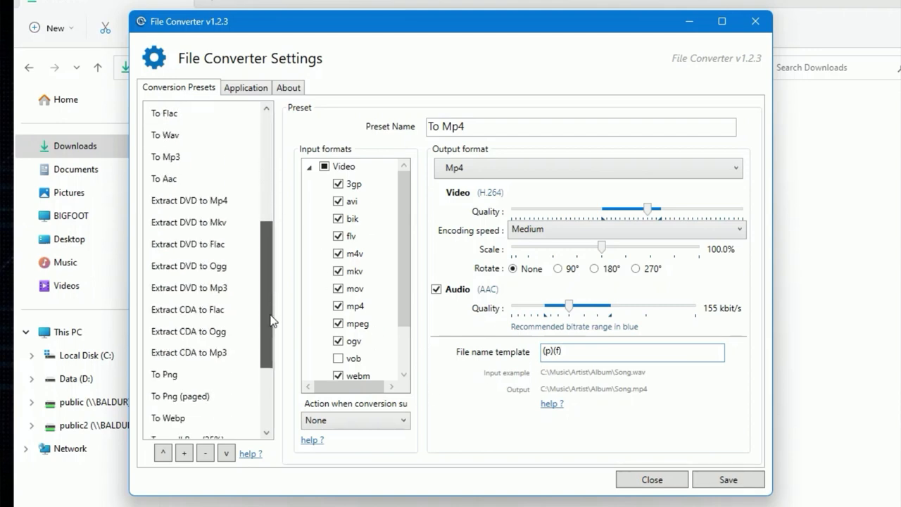
Show the To Jpg preset's image quality, scale and rotation options
scroll("down", 3)
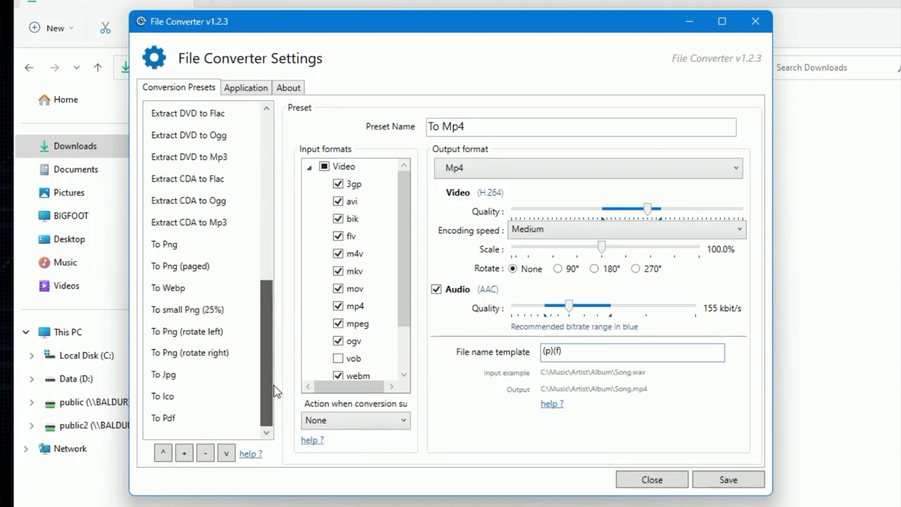
left_click(164, 374)
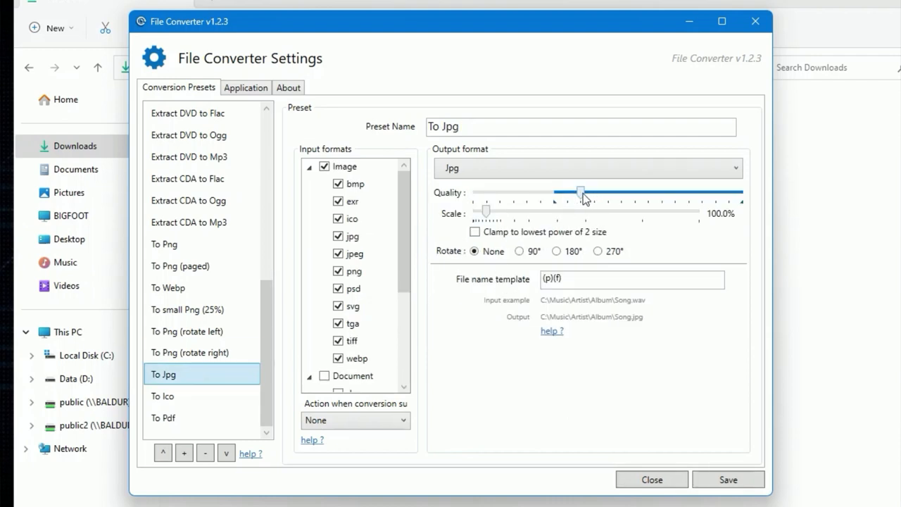
mouse_move(226, 372)
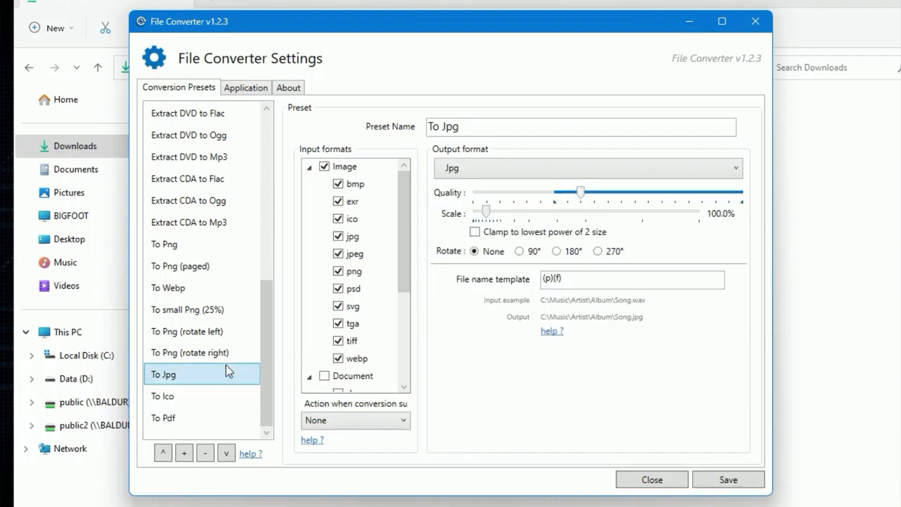
mouse_move(183, 454)
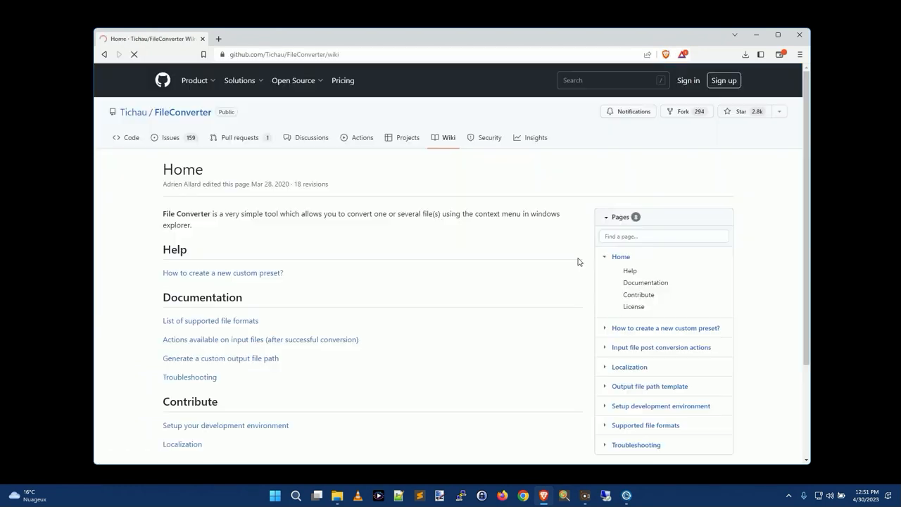
Scroll down the FileConverter wiki Home page on GitHub
scroll("down", 3)
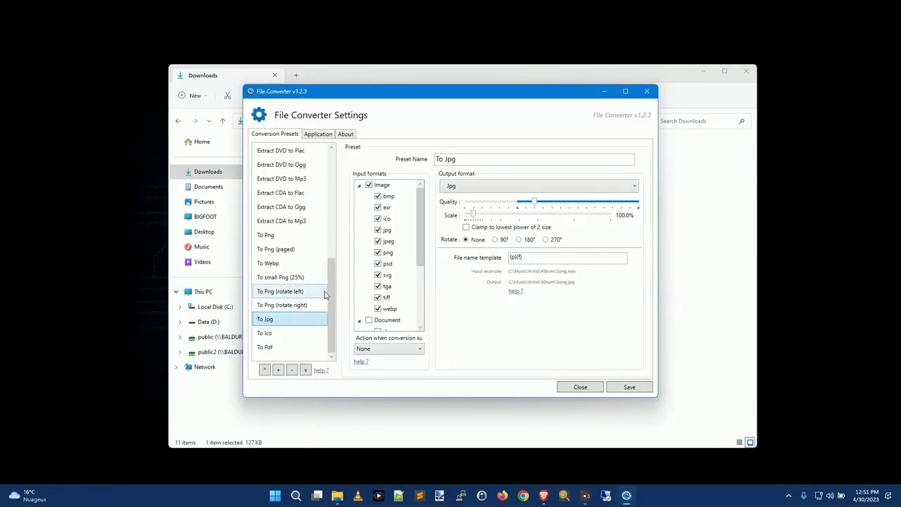
Scroll down the preset list in File Converter Settings before closing it
scroll("down", 3)
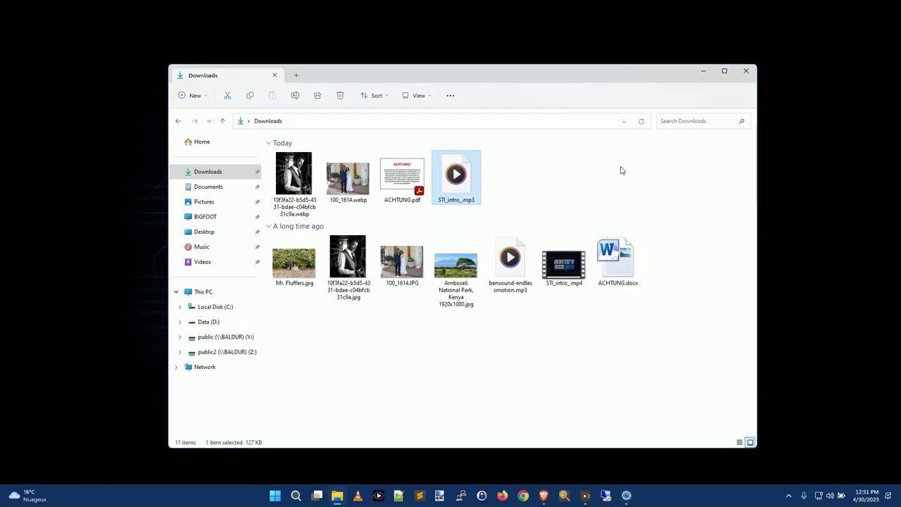
Convert the Amboseli National Park photo to PNG via File Converter's context menu
right_click(456, 265)
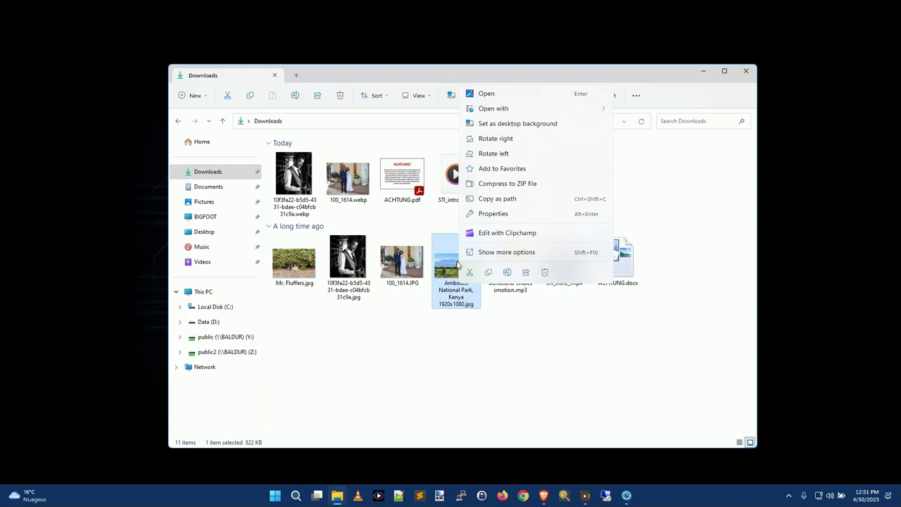
left_click(507, 252)
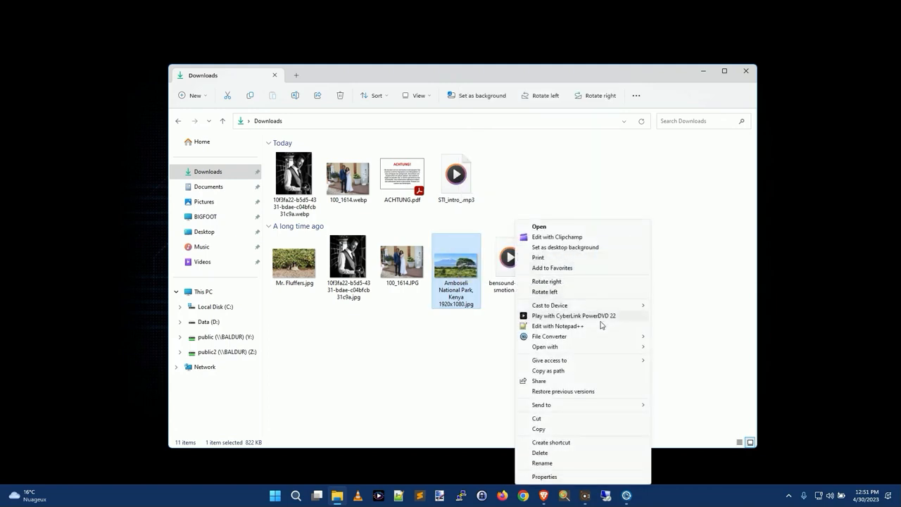
mouse_move(549, 336)
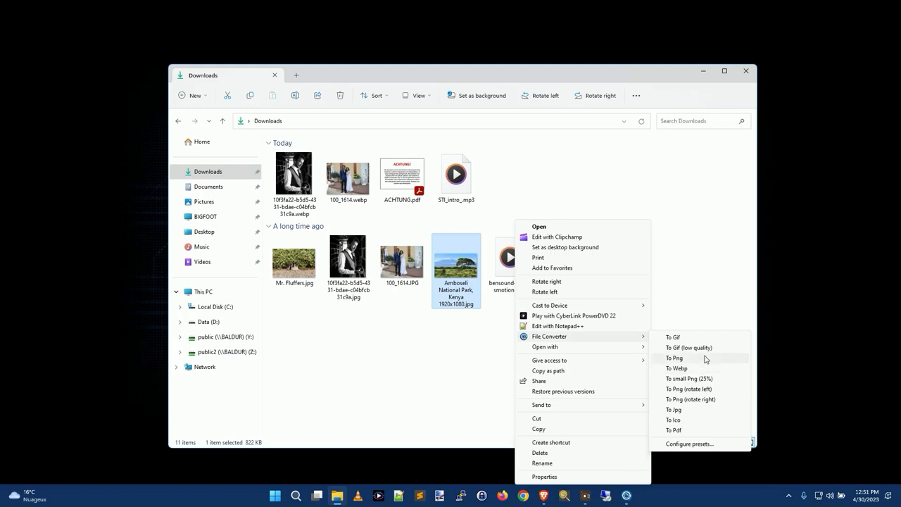
left_click(674, 358)
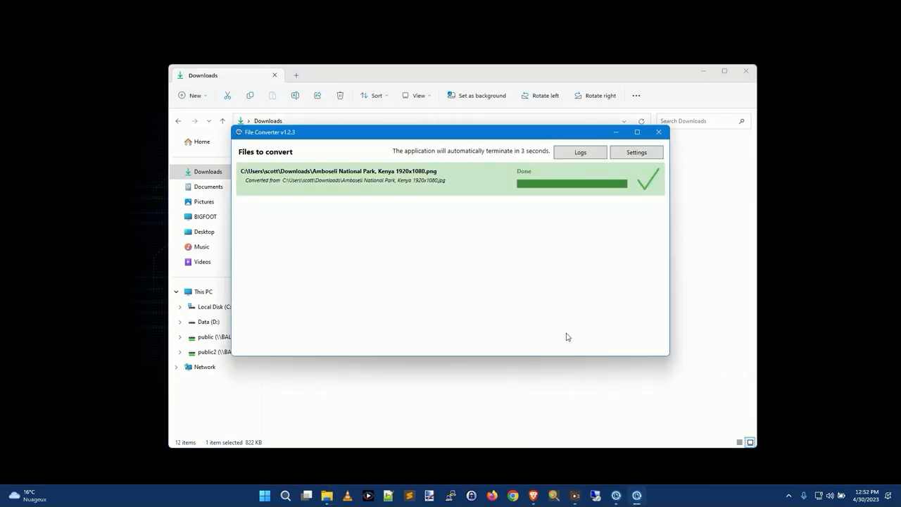